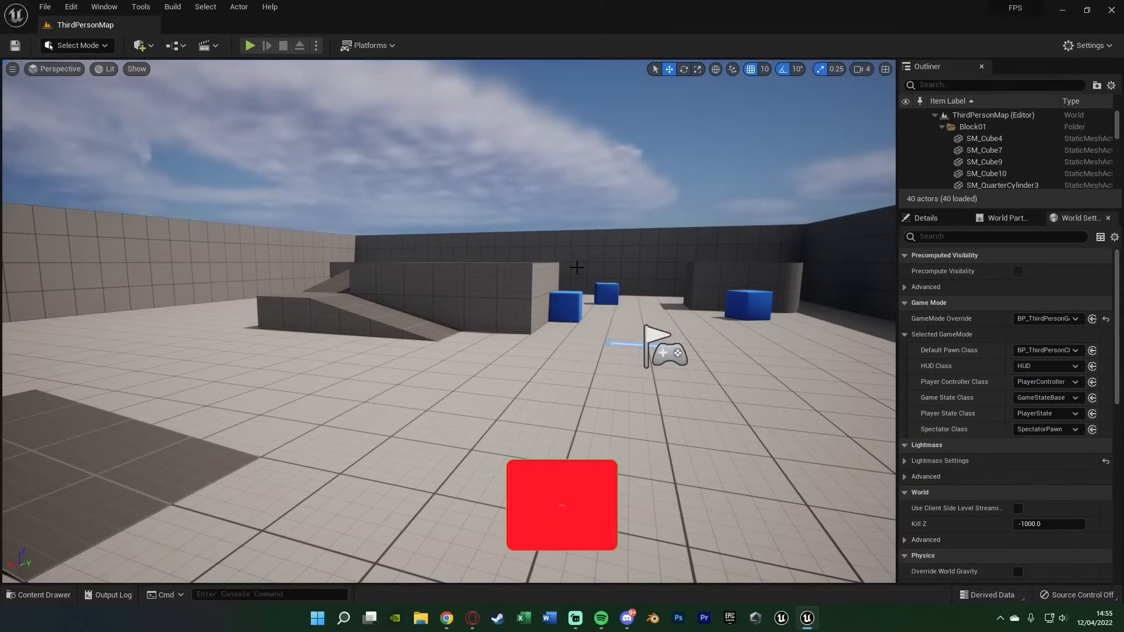
# Briefly test-play the level, then open BP_ThirdPersonCharacter and show its Viewport preview
pyautogui.click(249, 45)
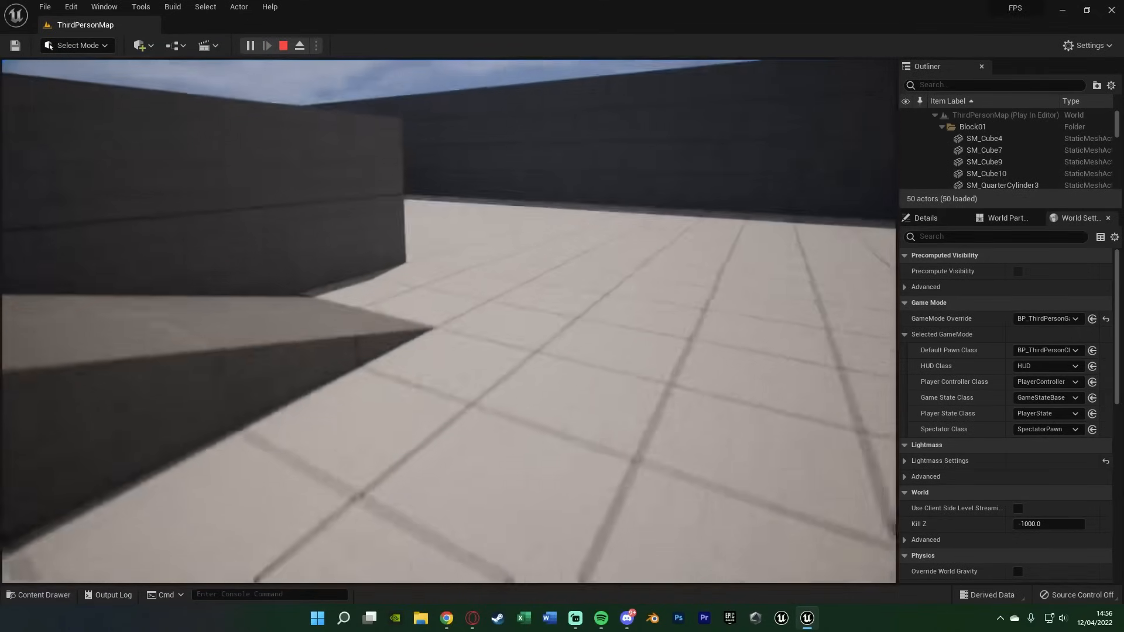
pyautogui.click(283, 45)
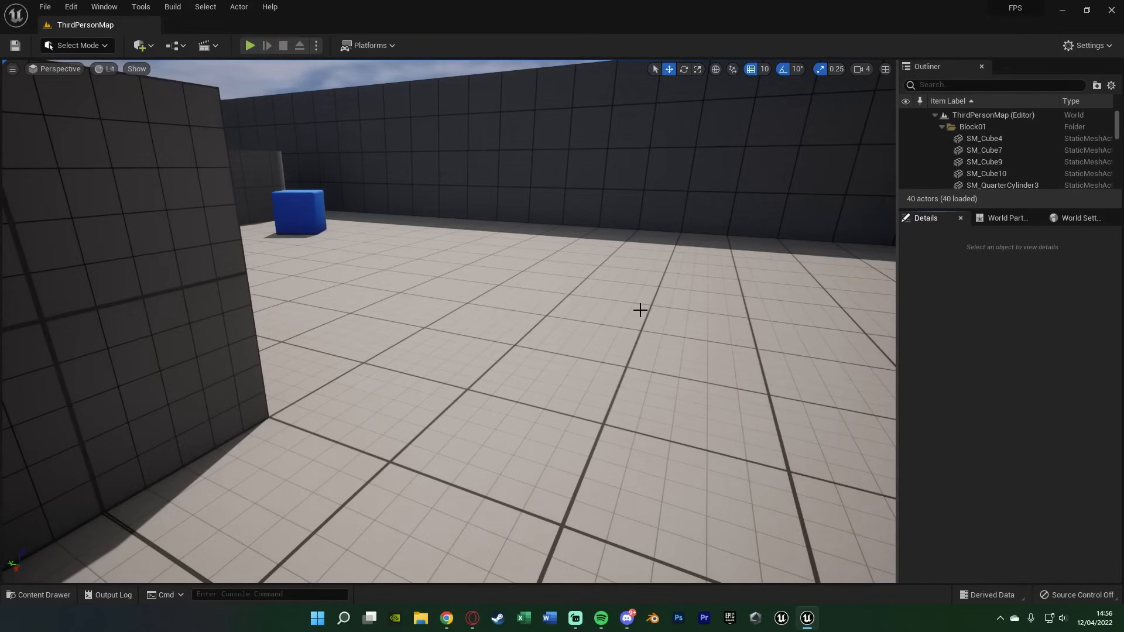
pyautogui.click(42, 595)
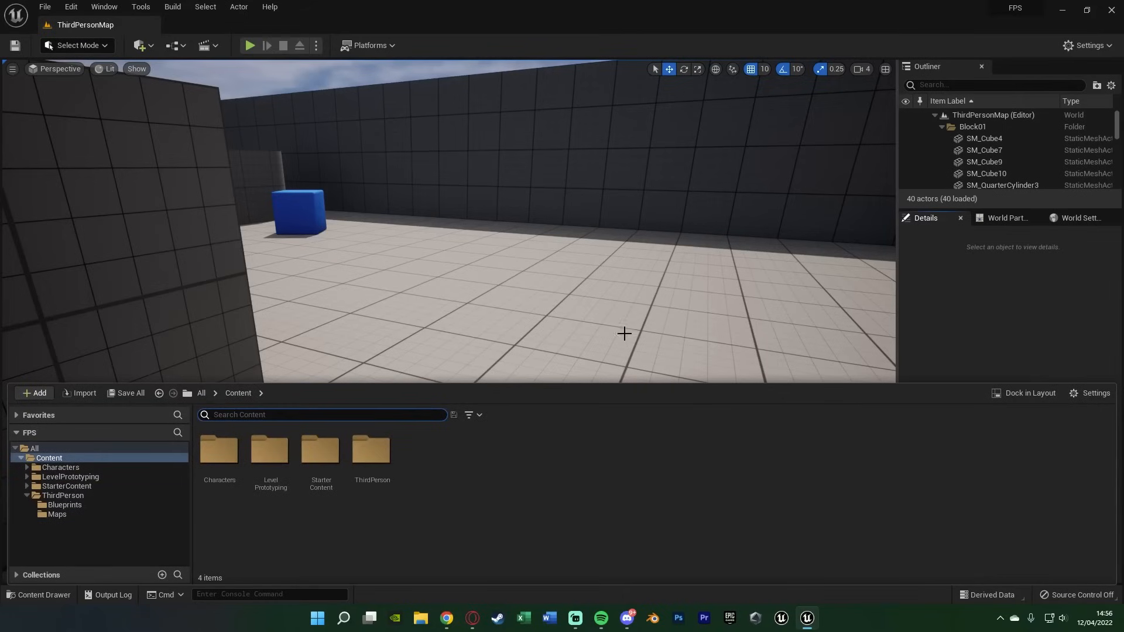
pyautogui.moveTo(371, 451)
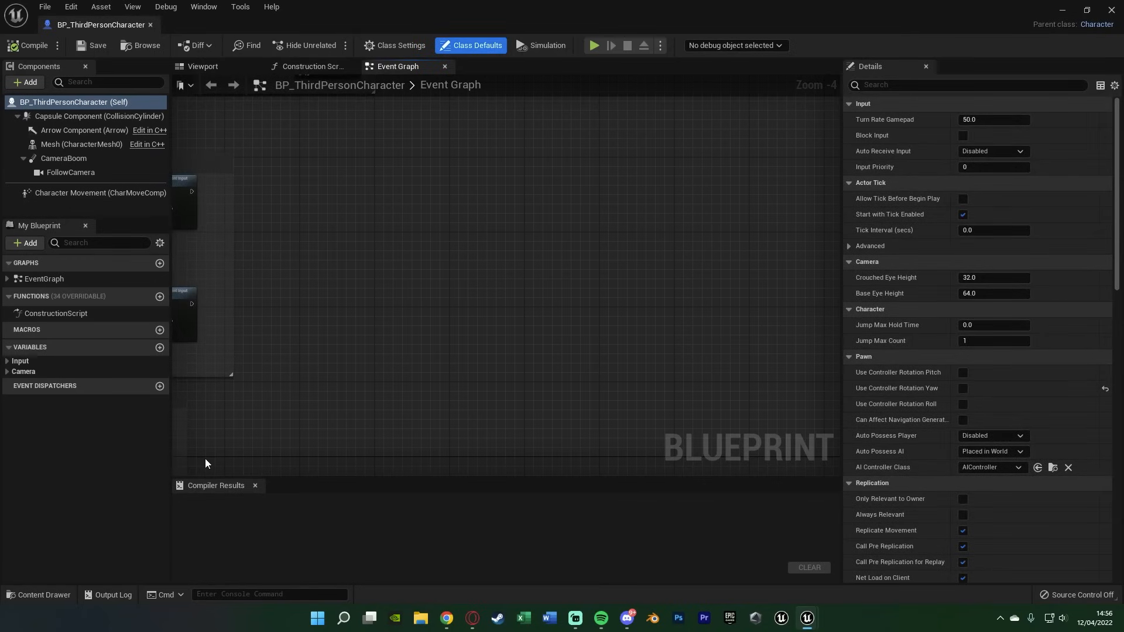
pyautogui.click(202, 66)
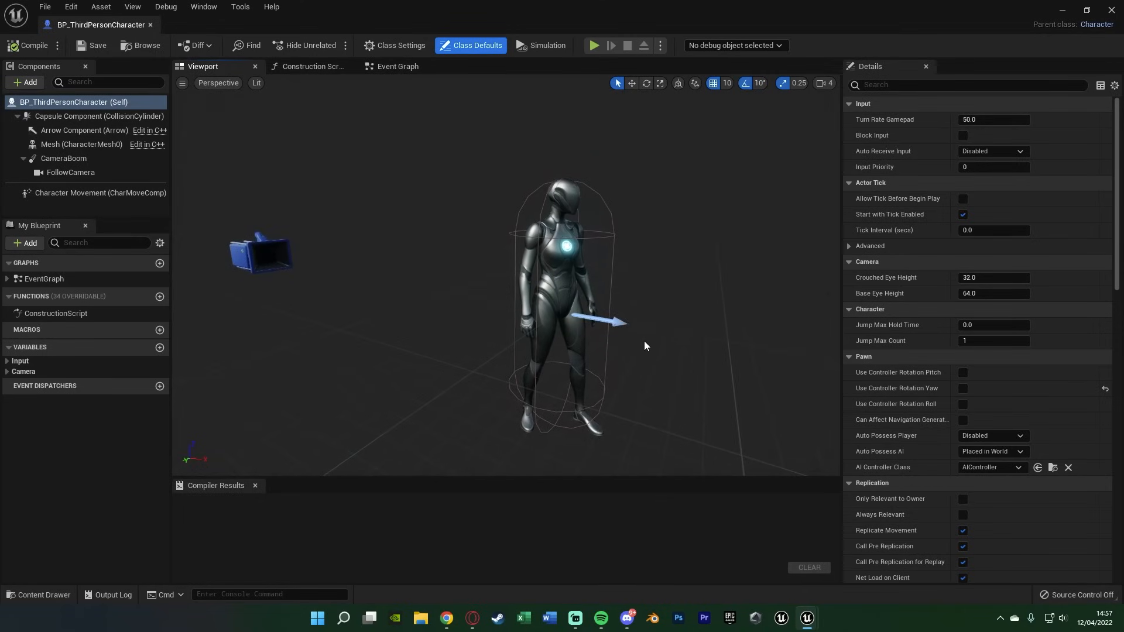
pyautogui.moveTo(655, 350)
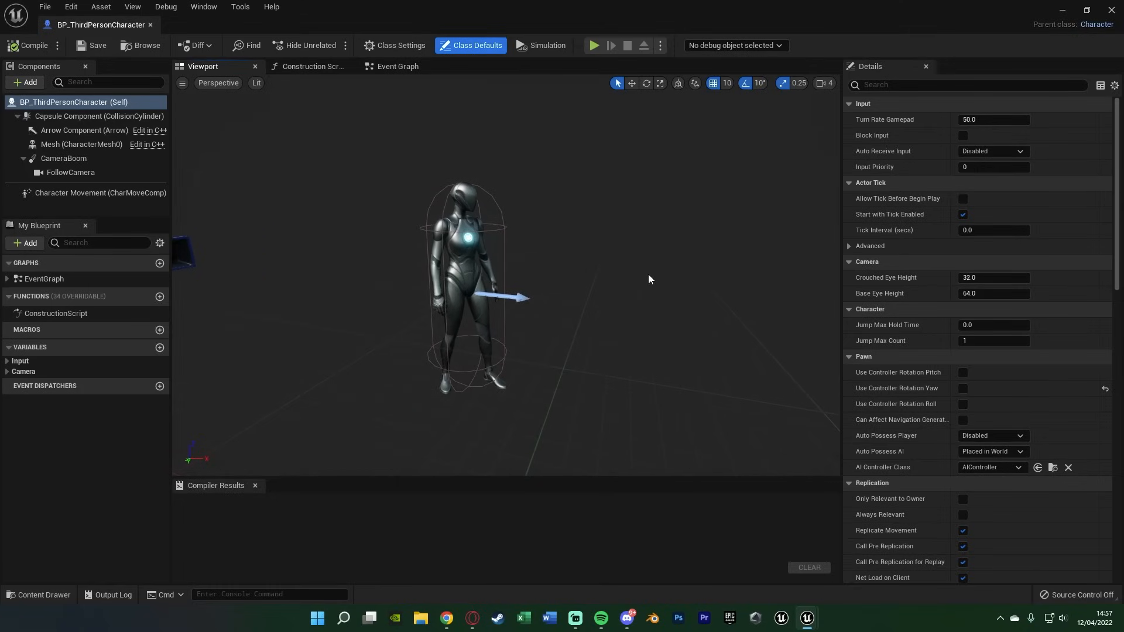
pyautogui.moveTo(129, 170)
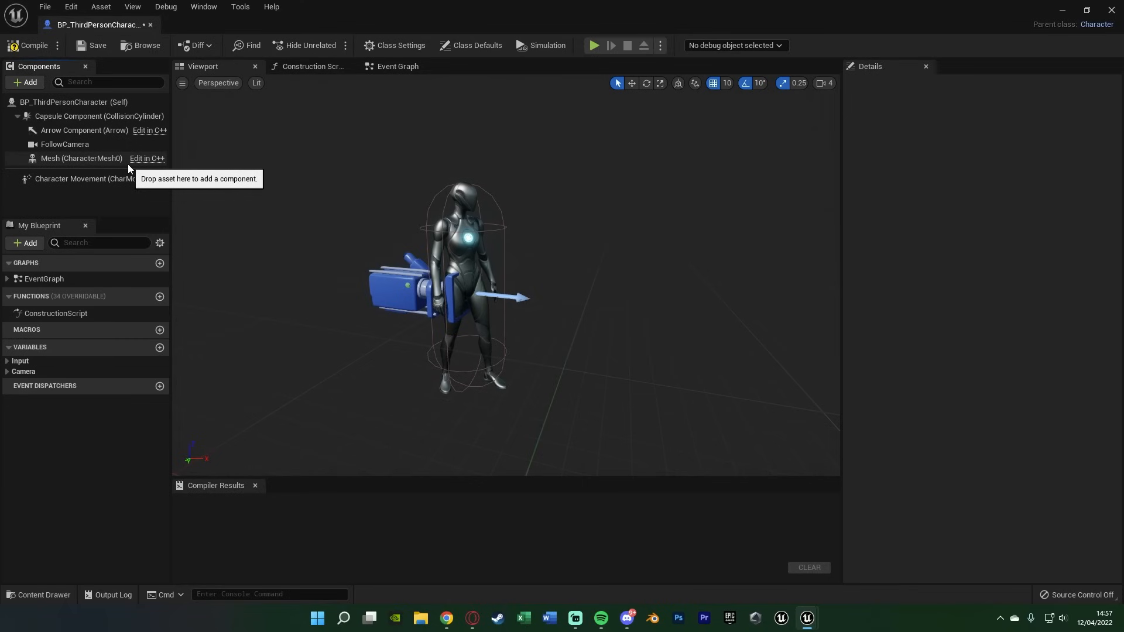
pyautogui.moveTo(127, 153)
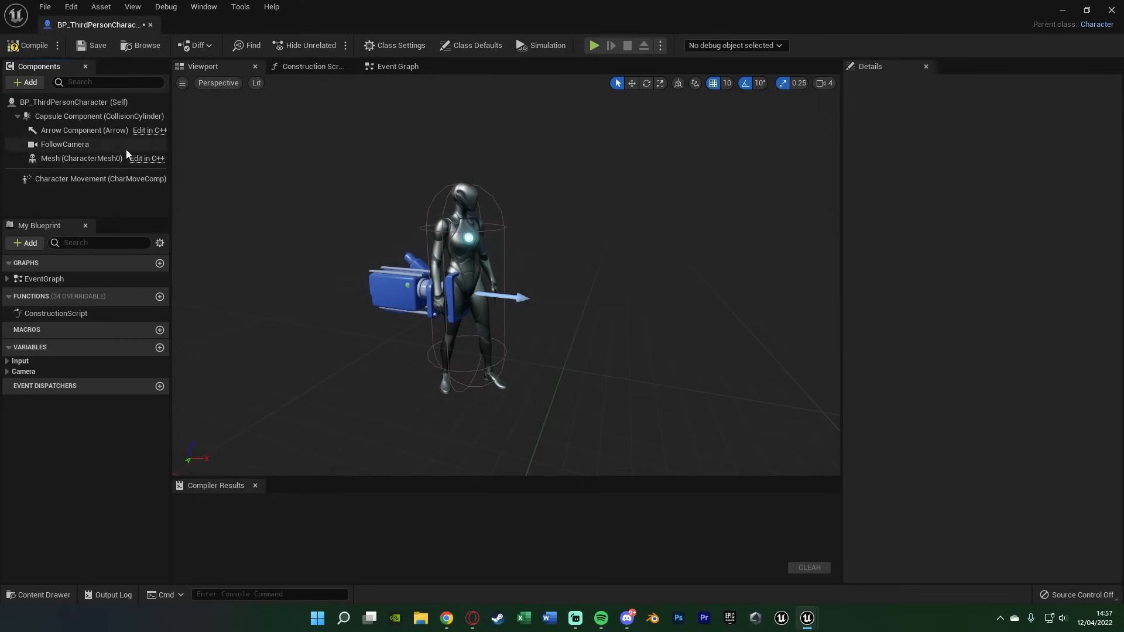
# Parent FollowCamera under Mesh (CharacterMesh0), without CameraBoom, and select the Mesh
pyautogui.click(64, 144)
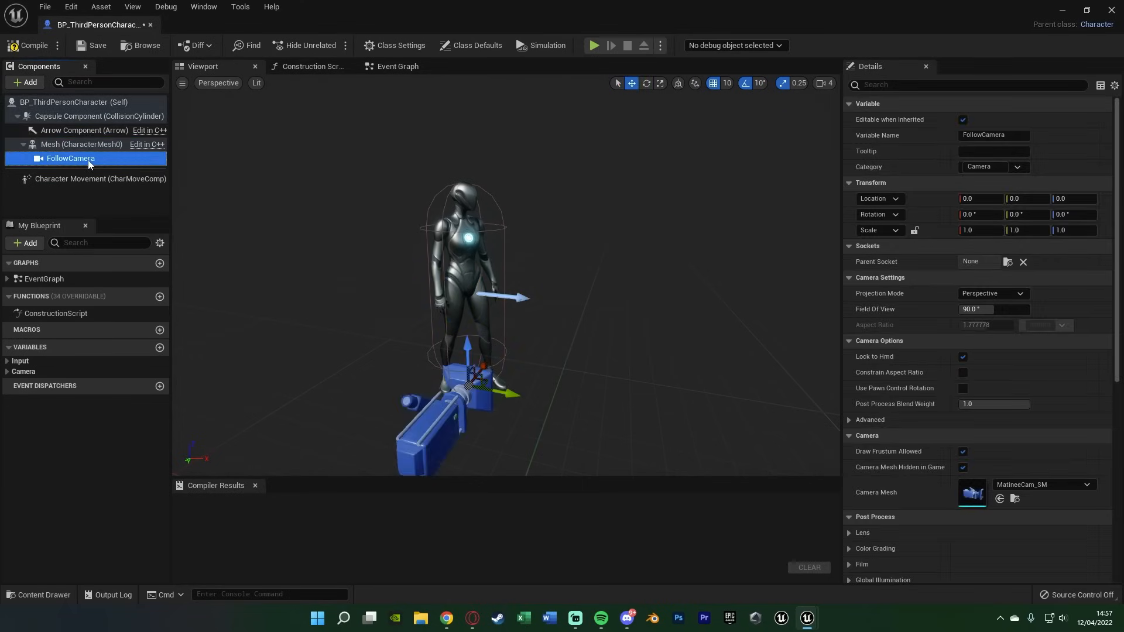
pyautogui.moveTo(71, 160)
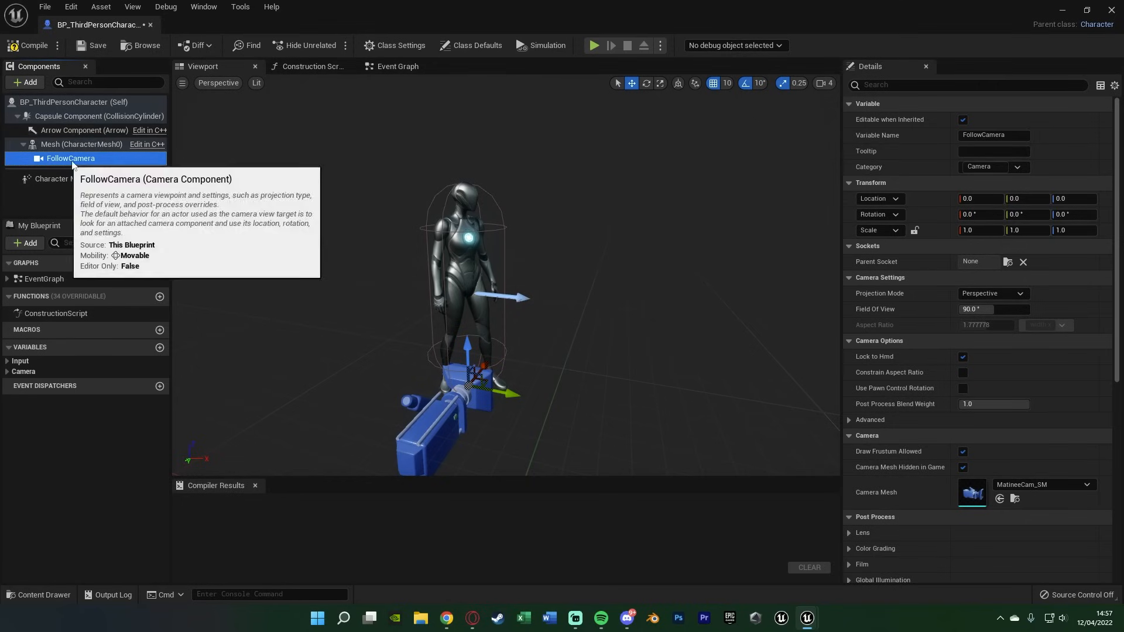
pyautogui.click(81, 144)
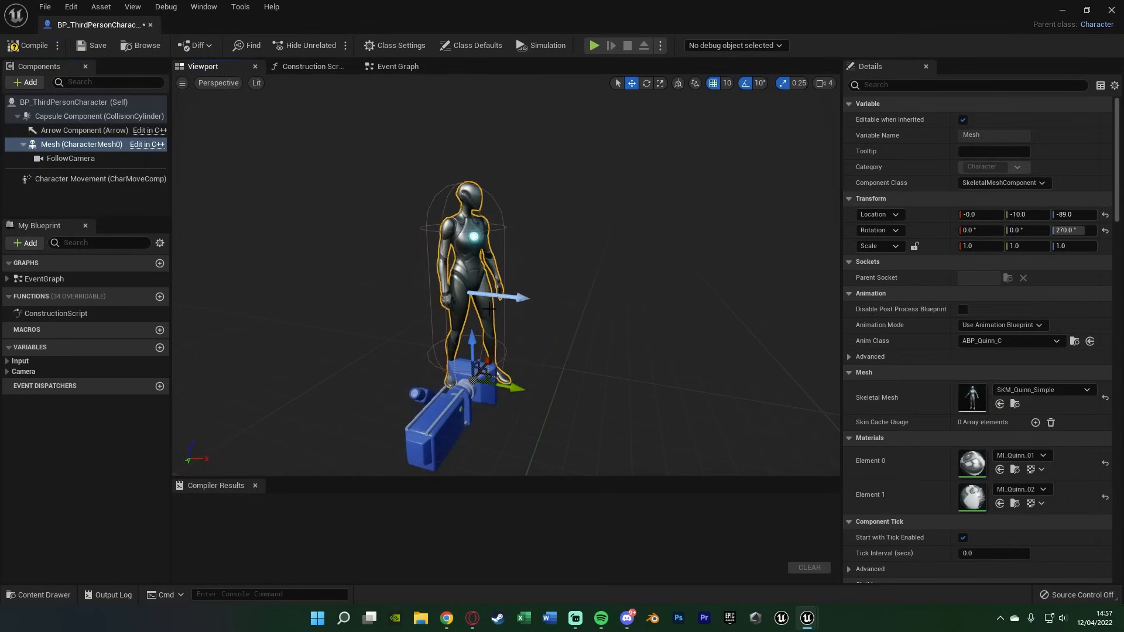
# Set FollowCamera's Parent Socket to the mesh's 'head' bone
pyautogui.click(71, 157)
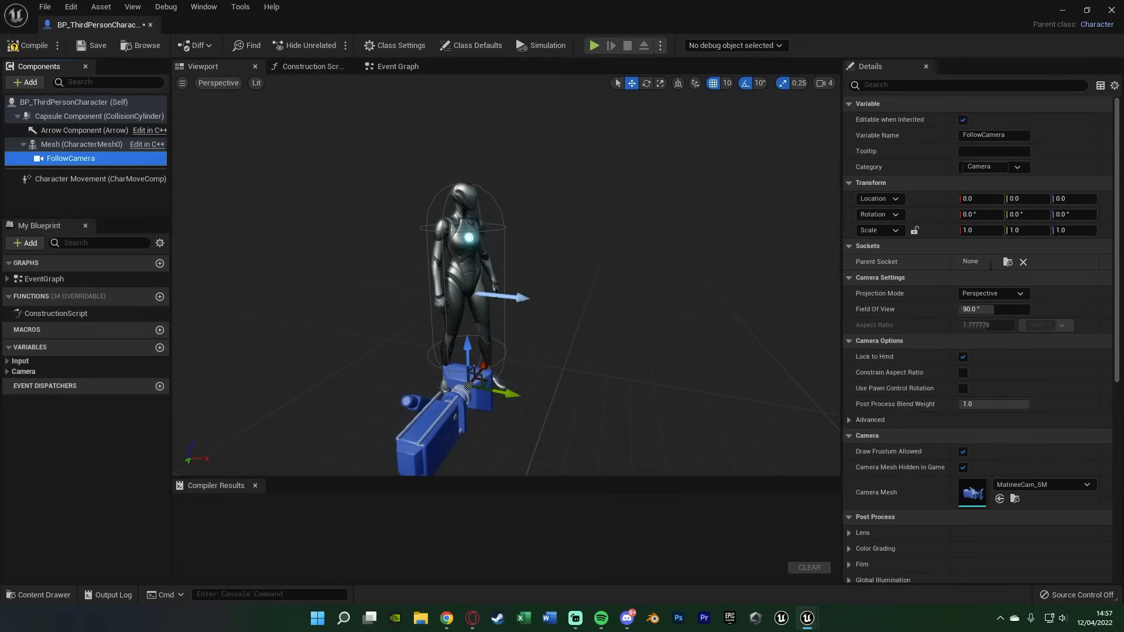
pyautogui.click(1006, 261)
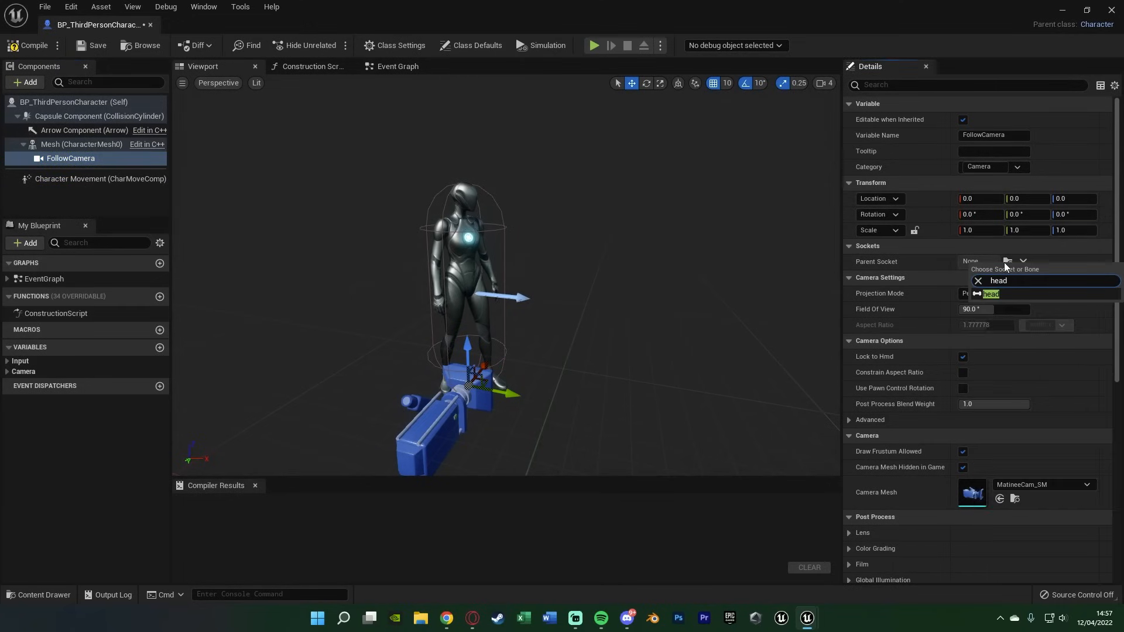
pyautogui.click(990, 294)
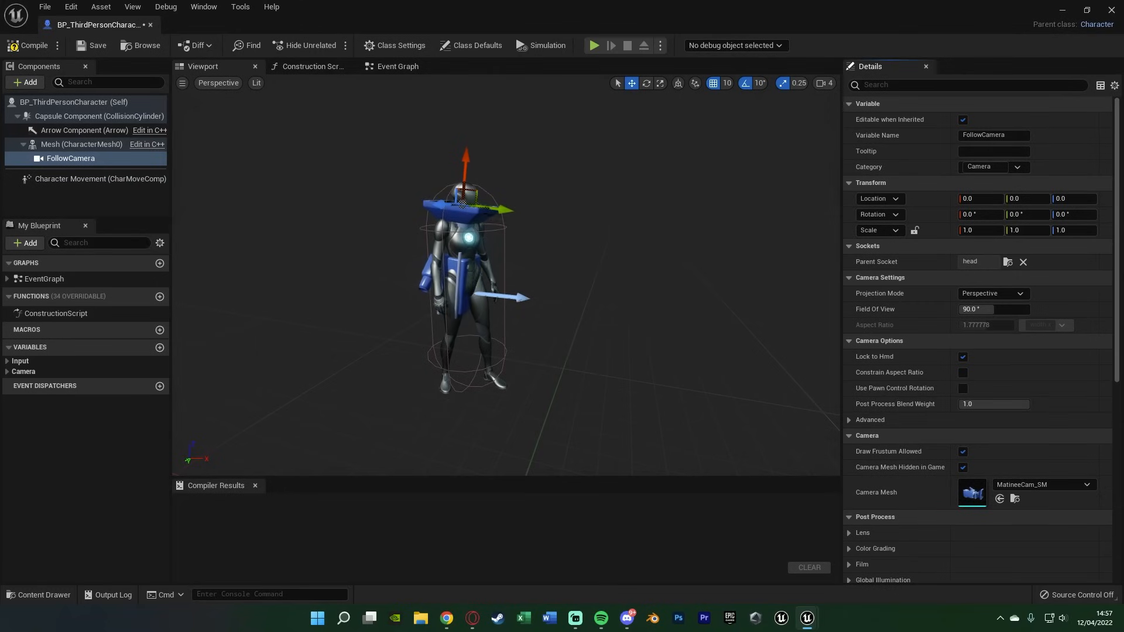
pyautogui.moveTo(466, 194)
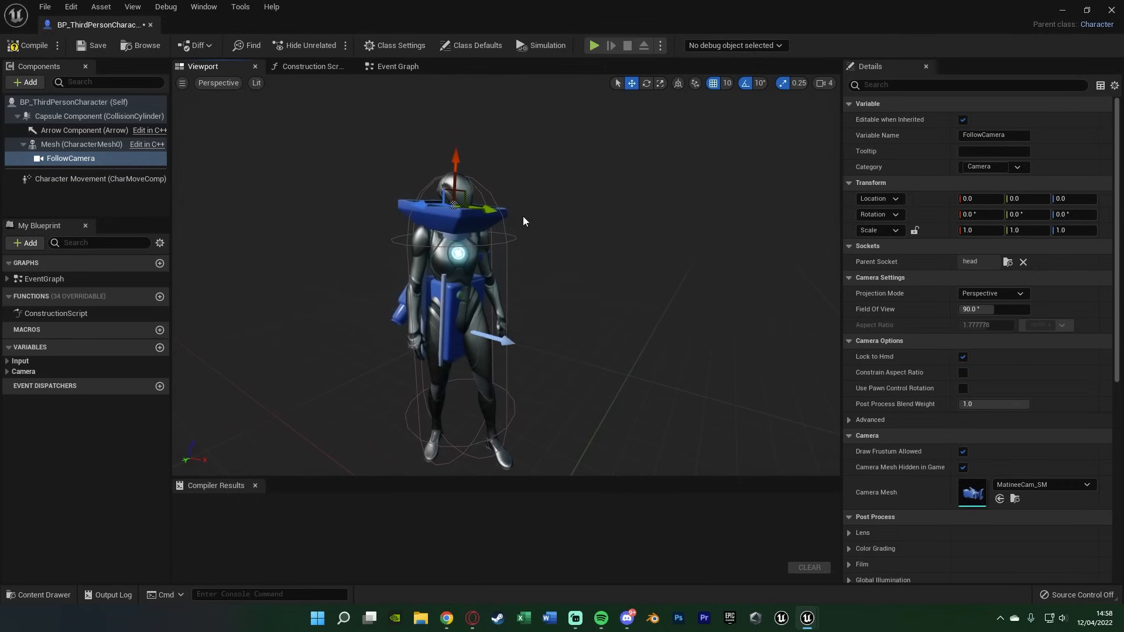
# Rotate FollowCamera and set location 0, 10, 0 and rotation about -90, 0, 90
pyautogui.click(646, 83)
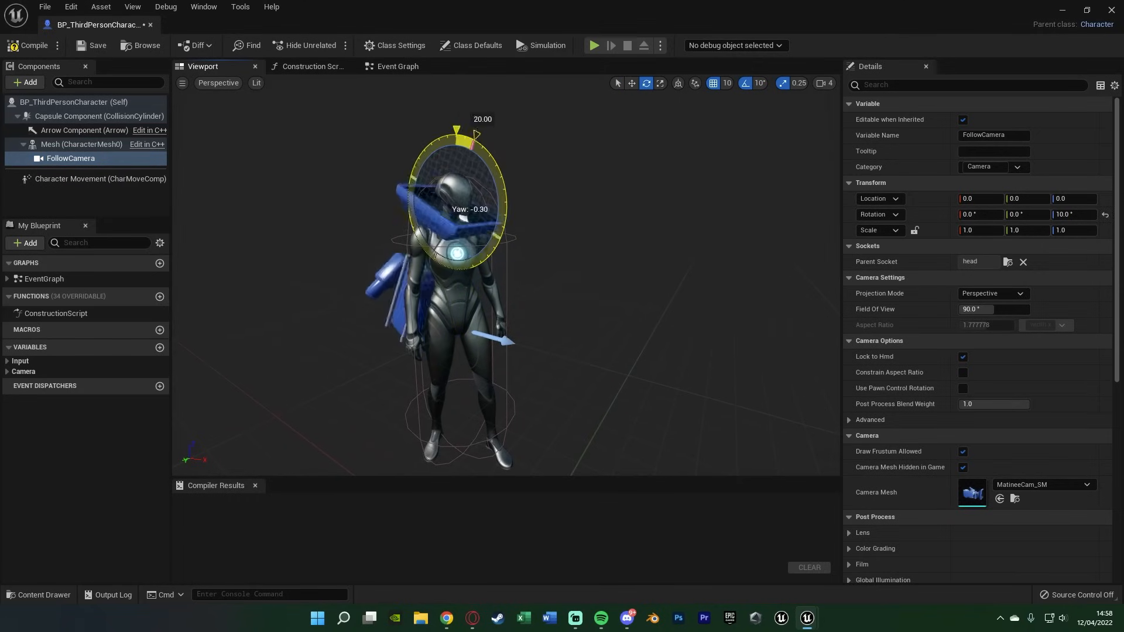
pyautogui.moveTo(456, 133); pyautogui.dragTo(444, 129)
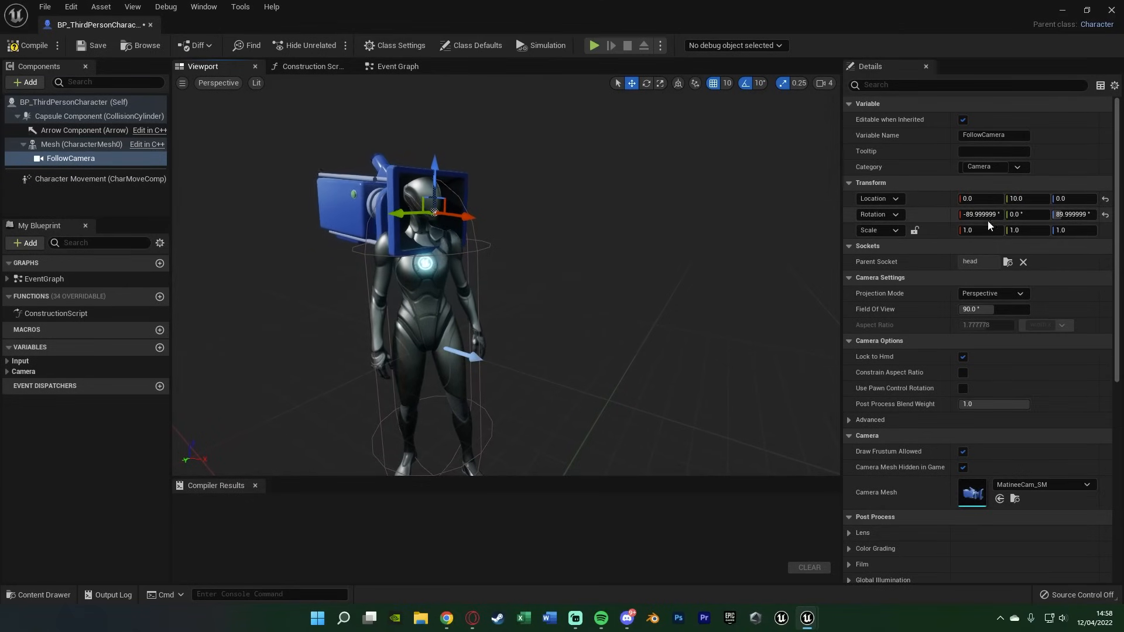
pyautogui.scroll(-3)
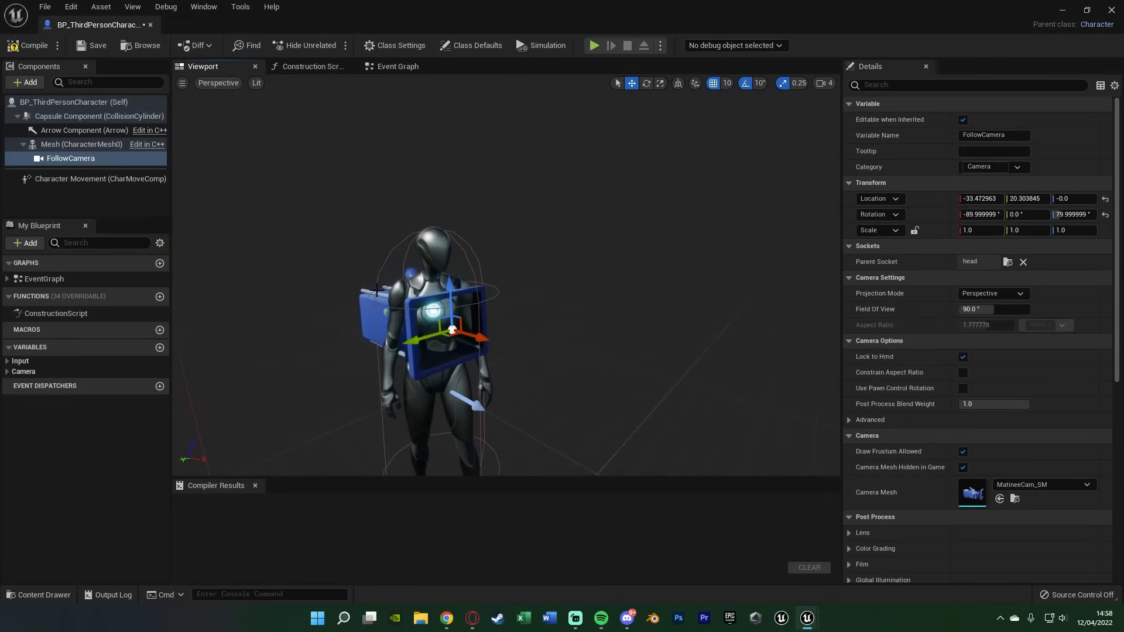
pyautogui.press('ctrl+z')
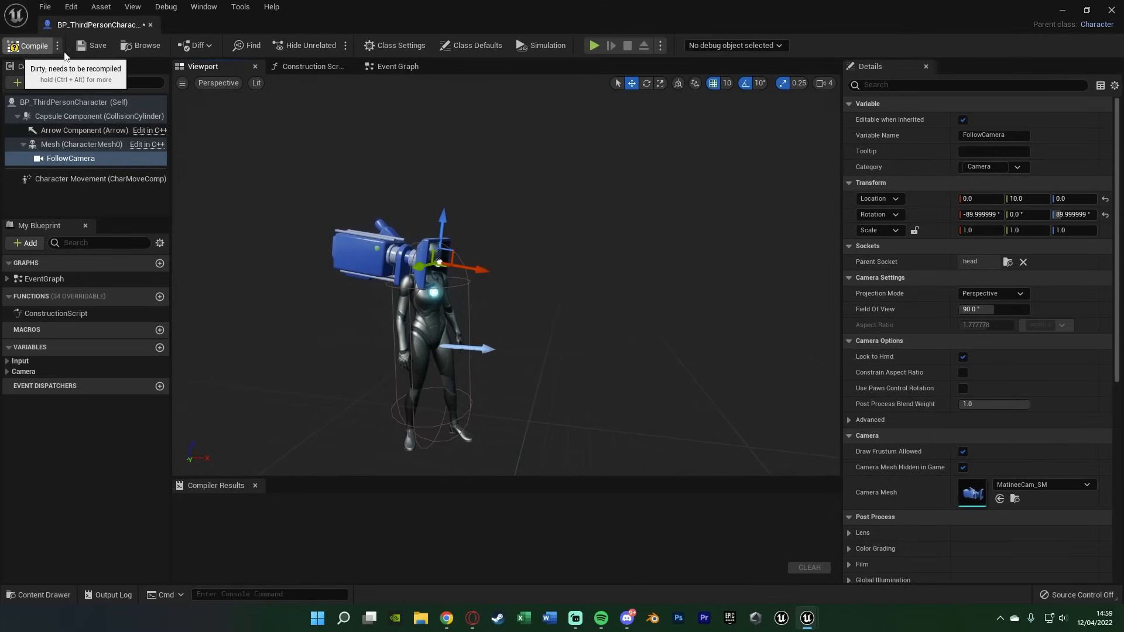
# Compile the blueprint and enable Use Pawn Control Rotation on FollowCamera
pyautogui.click(29, 45)
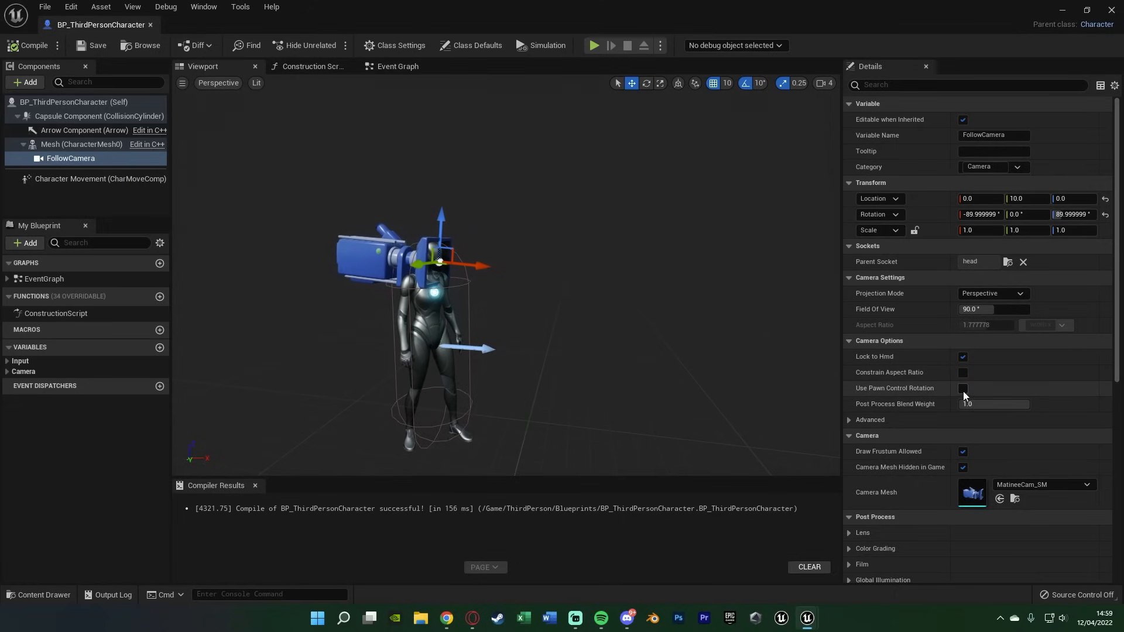
pyautogui.click(962, 387)
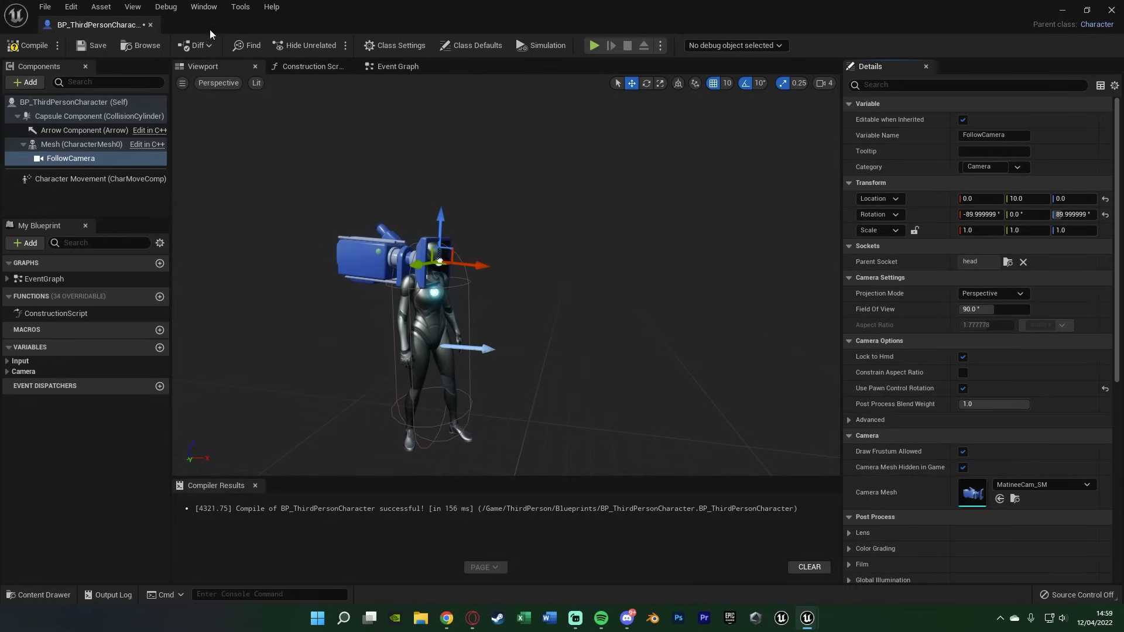
pyautogui.moveTo(71, 102)
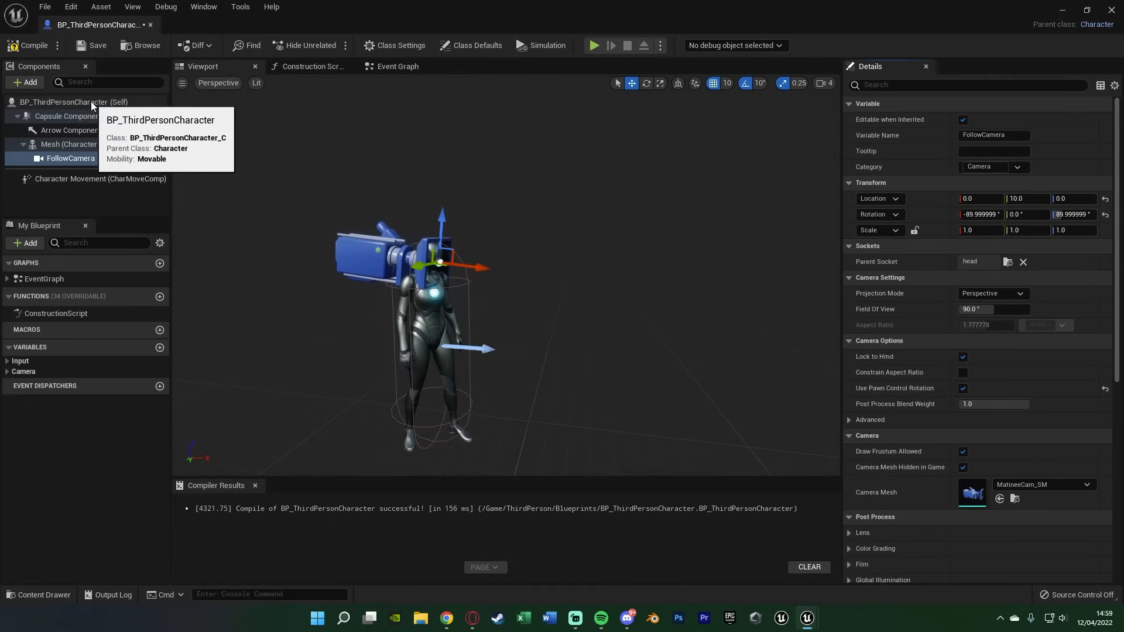
# Select the BP_ThirdPersonCharacter (Self) root to enable Use Controller Rotation Yaw
pyautogui.click(470, 45)
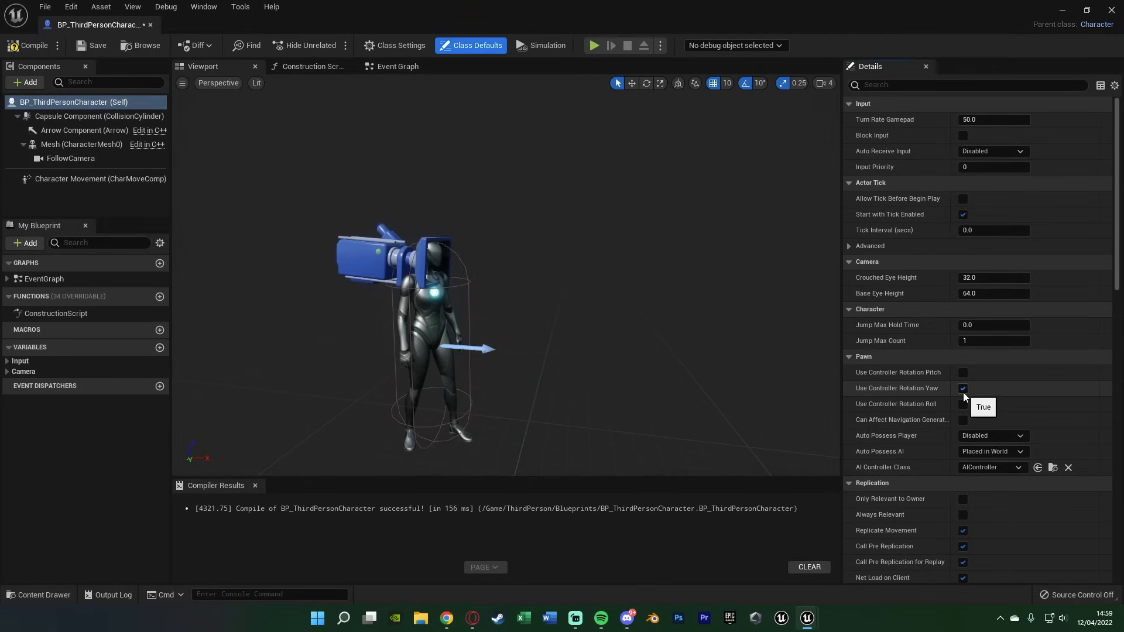
pyautogui.moveTo(802, 402)
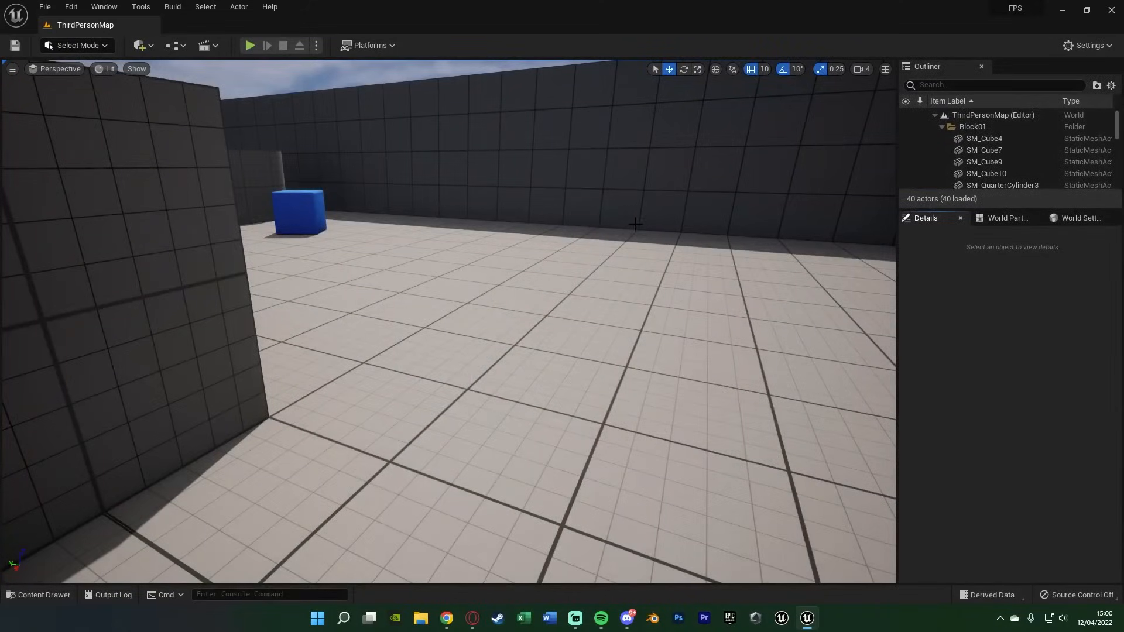
pyautogui.moveTo(250, 45)
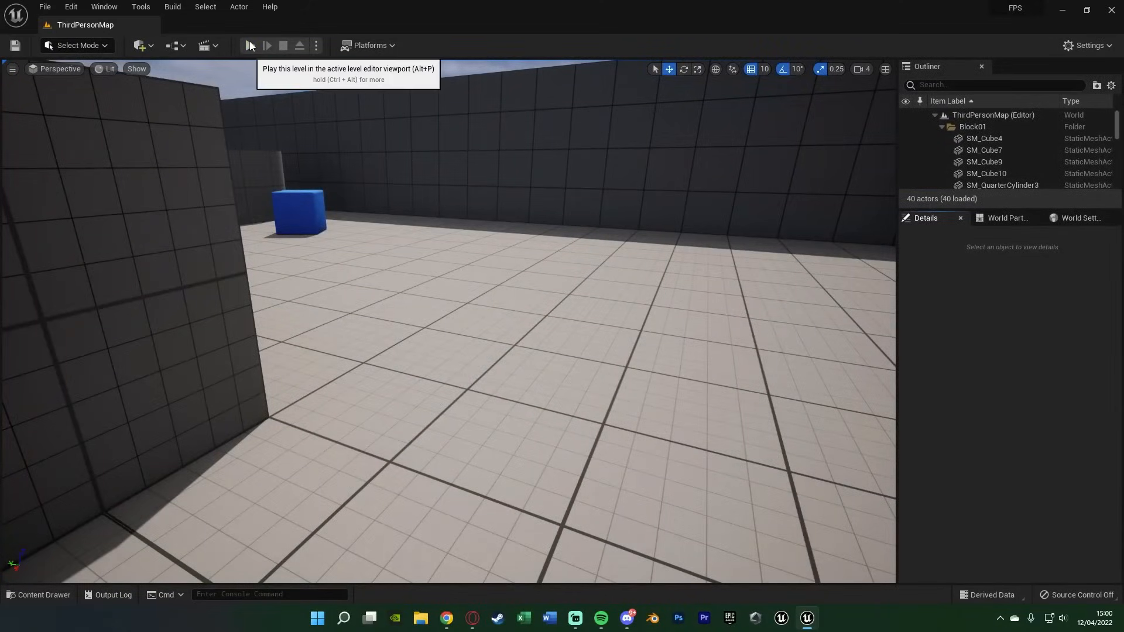
# Play the level, stop, and play again to test the head-camera view
pyautogui.click(250, 45)
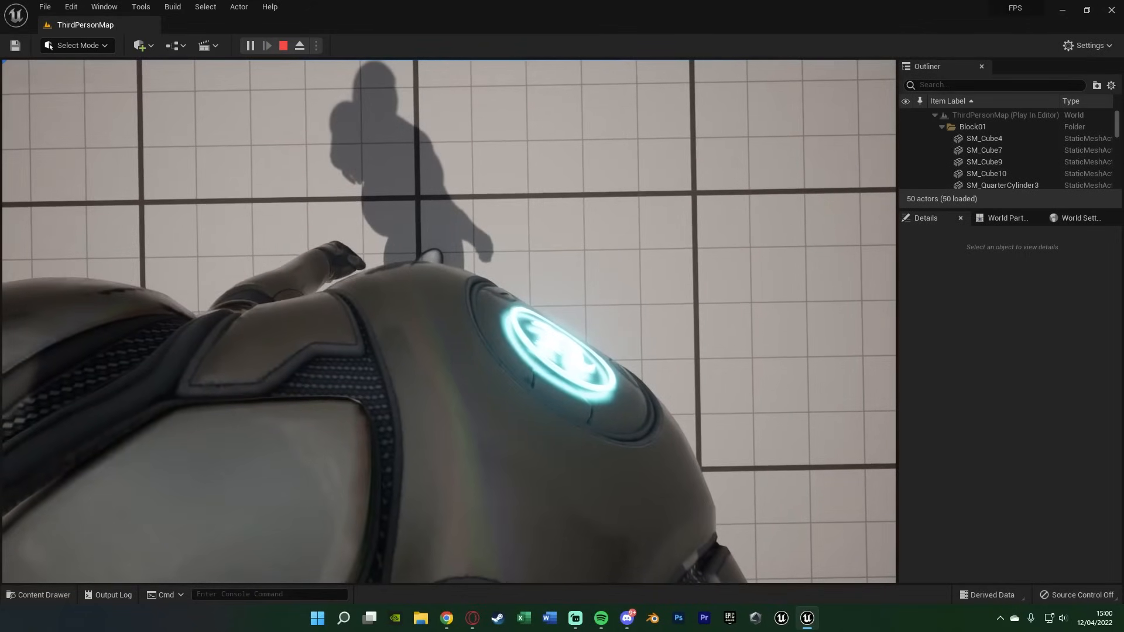
pyautogui.click(282, 45)
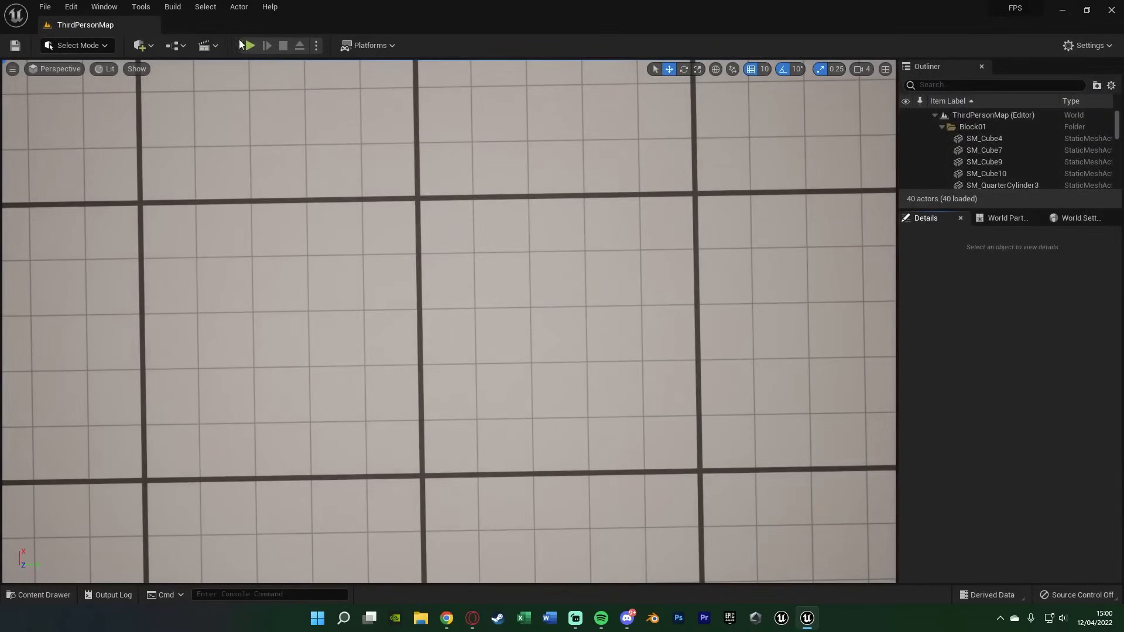
pyautogui.click(246, 45)
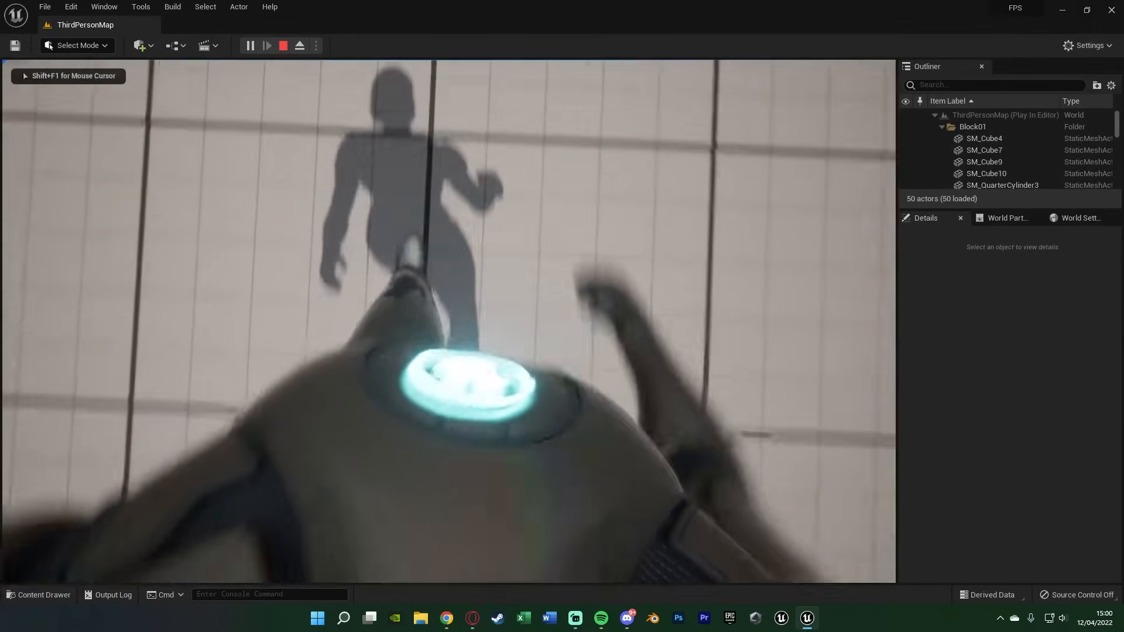